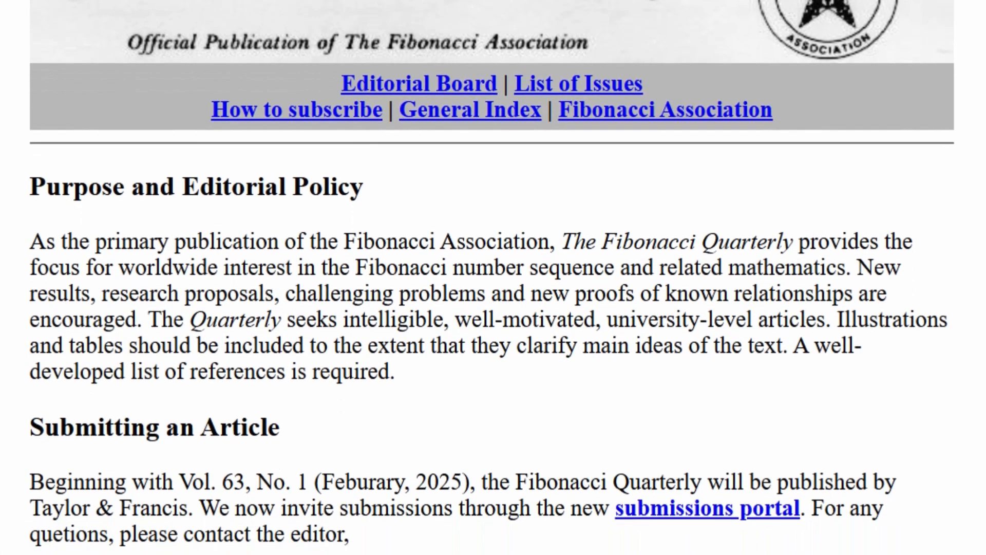
scroll(down, 3)
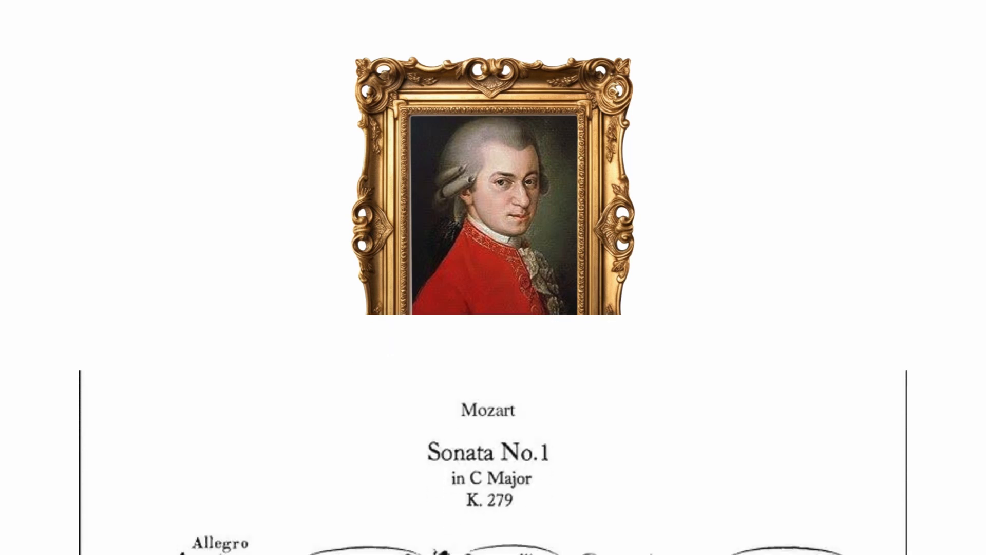
scroll(down, 3)
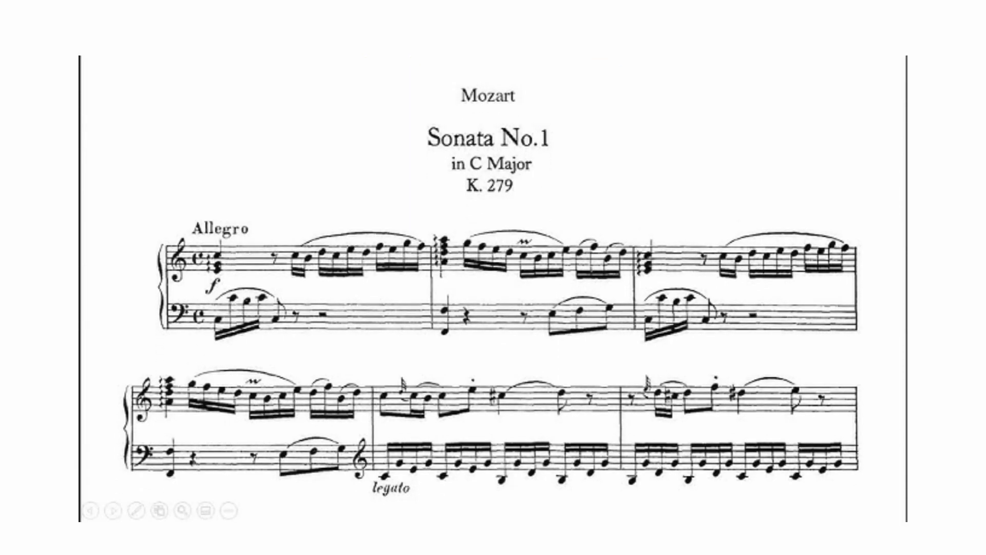